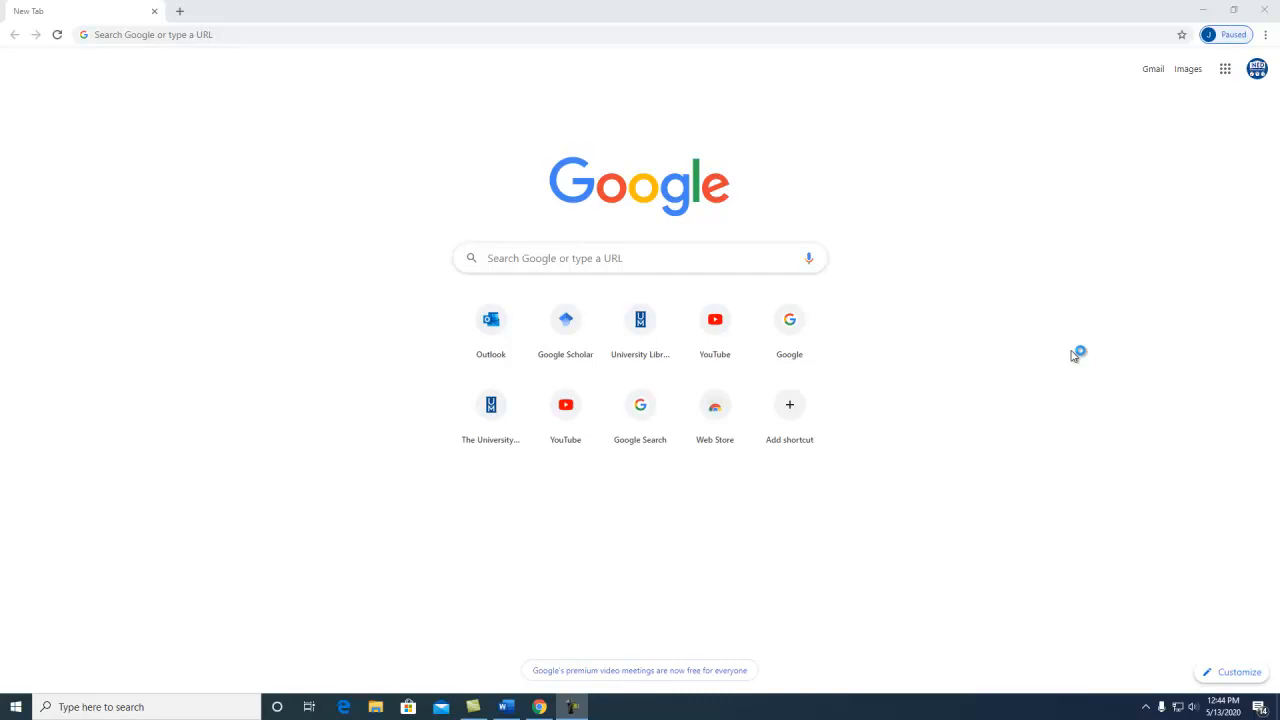
{"action": "mouse_move", "coordinate": [1073, 356]}
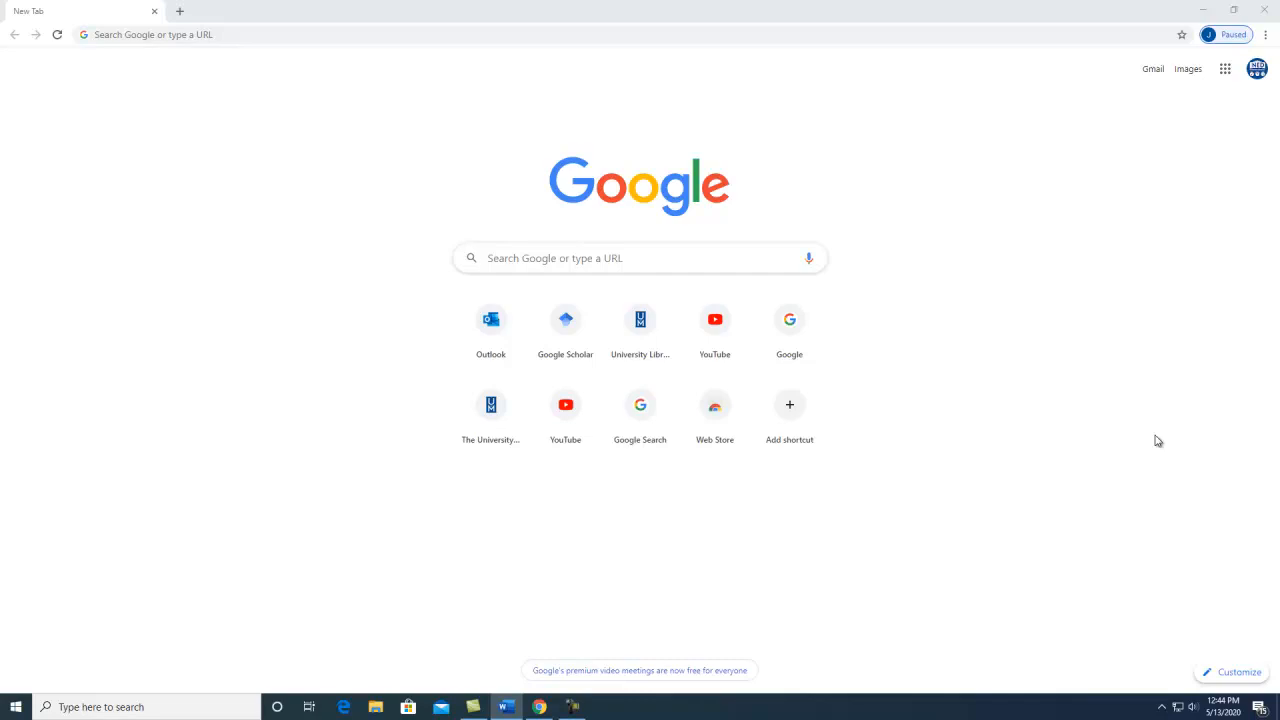
Search Google Scholar for "parks and recreation" and "community health"
{"action": "left_click", "coordinate": [565, 319]}
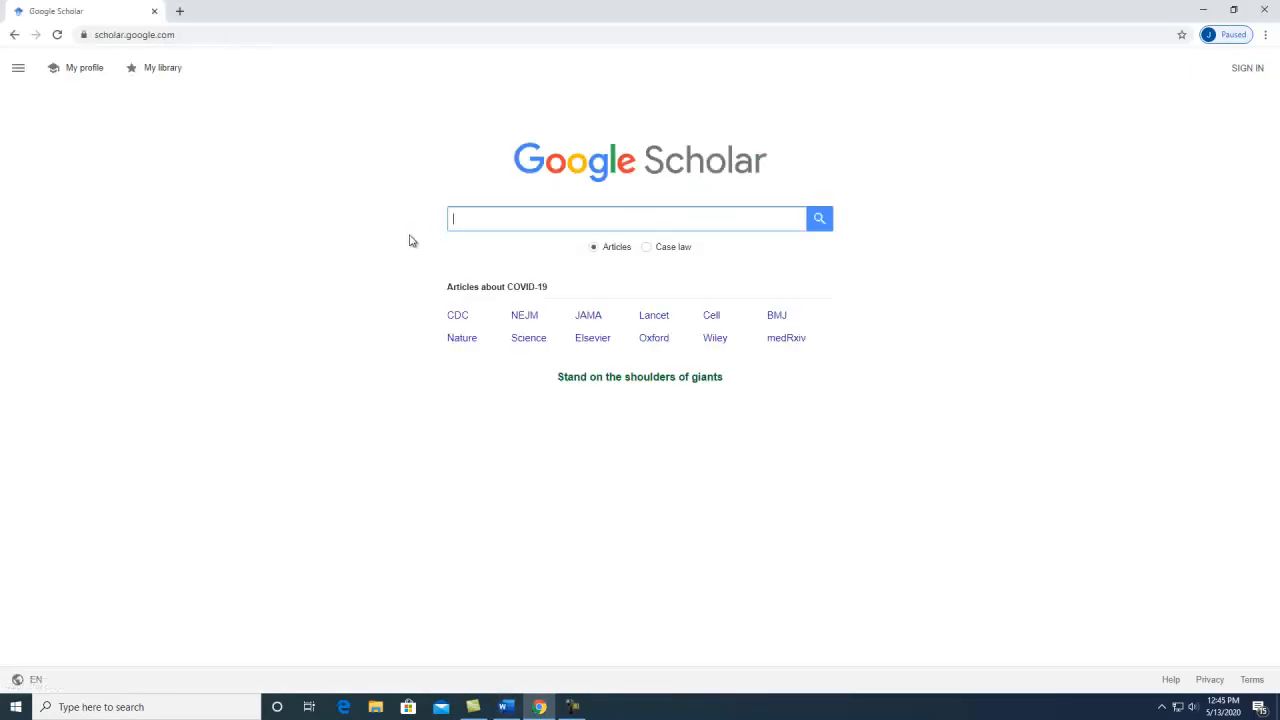
{"action": "mouse_move", "coordinate": [388, 255]}
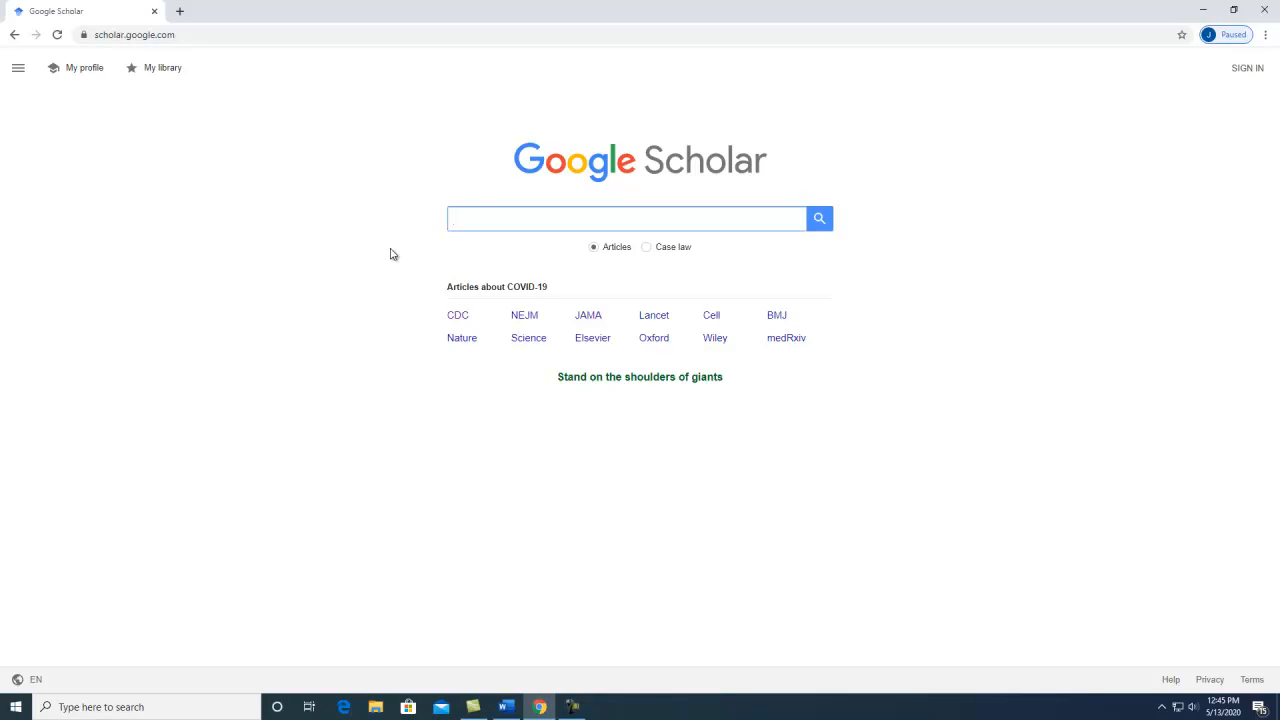
{"action": "mouse_move", "coordinate": [323, 238]}
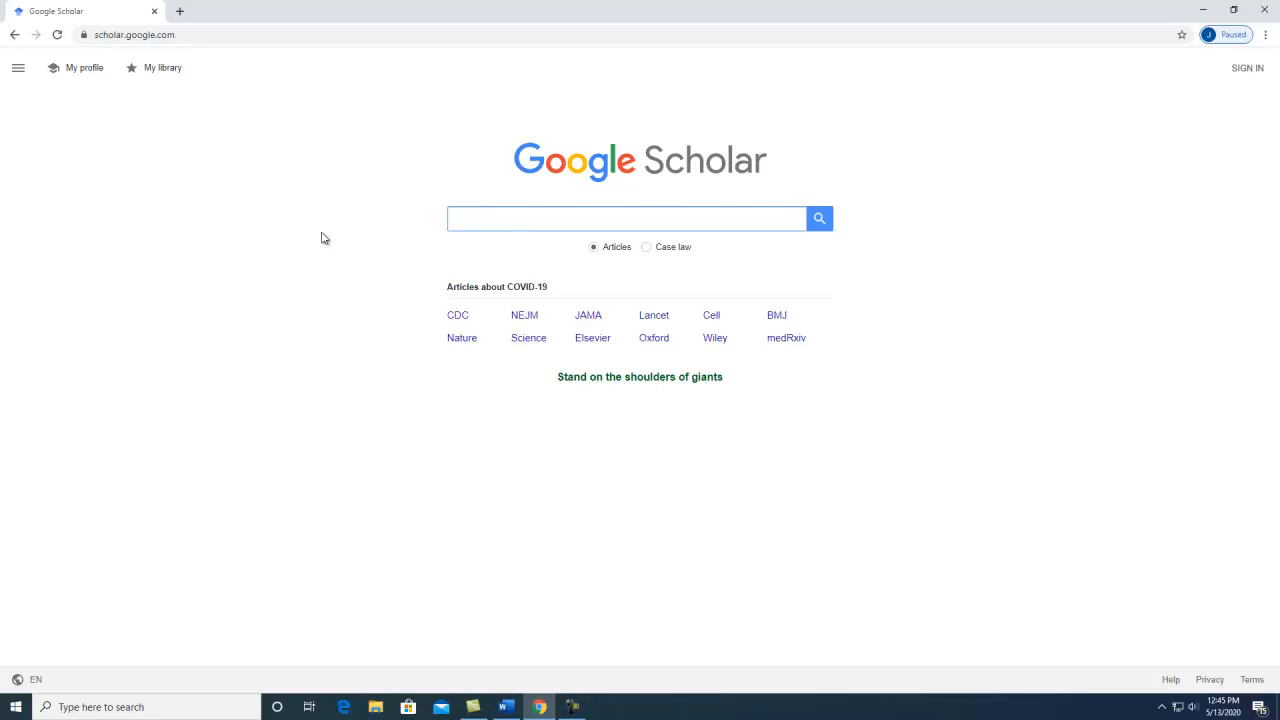
{"action": "type", "text": "\"parks and recreation\" and \"community health\""}
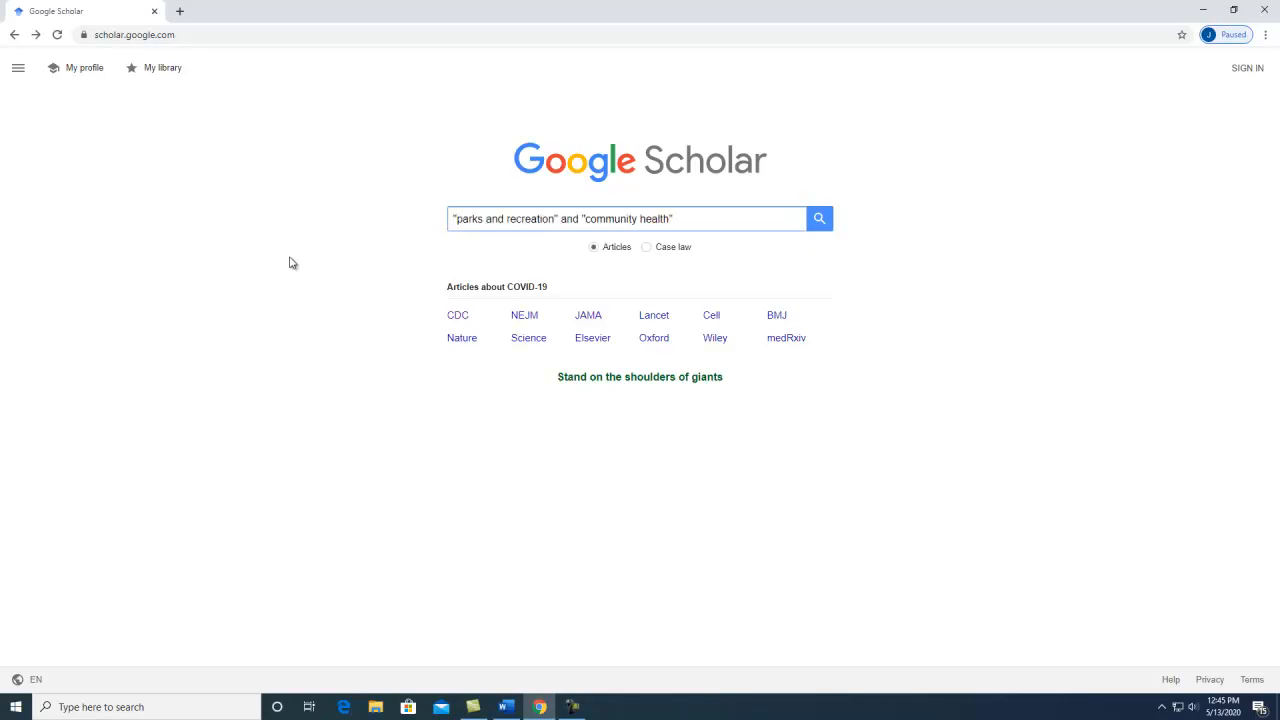
{"action": "mouse_move", "coordinate": [332, 289]}
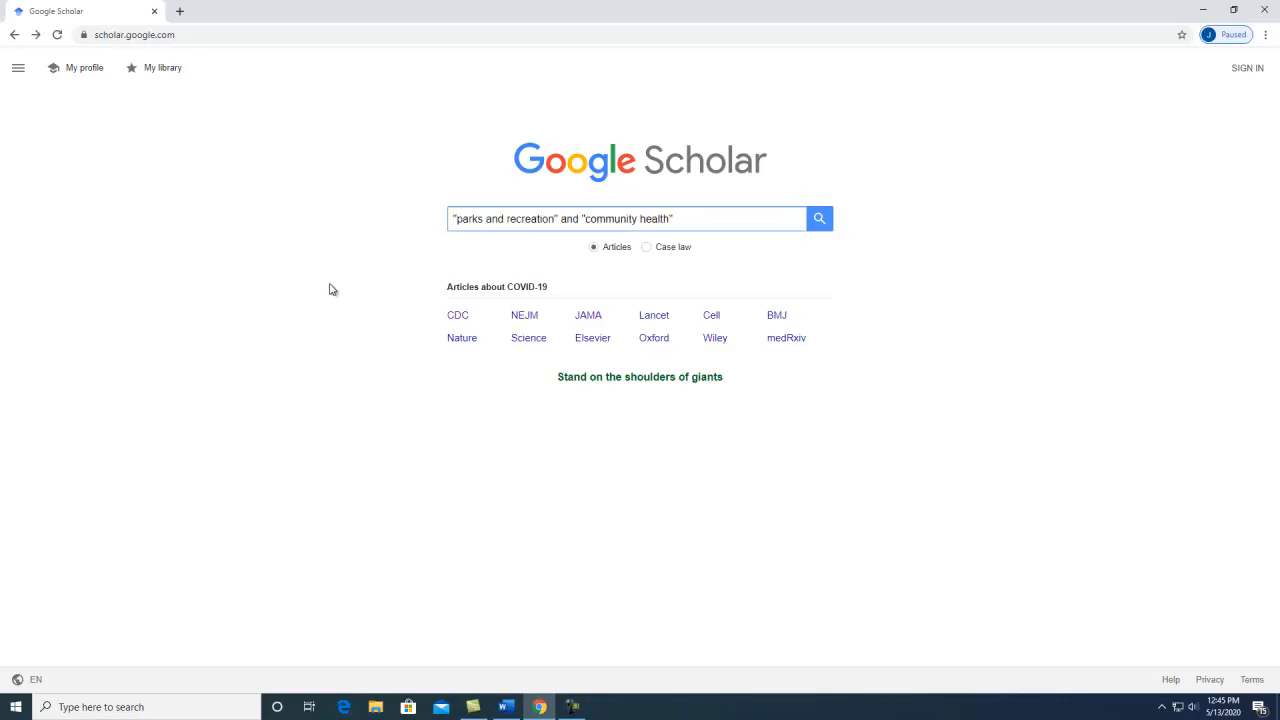
{"action": "left_click", "coordinate": [819, 218]}
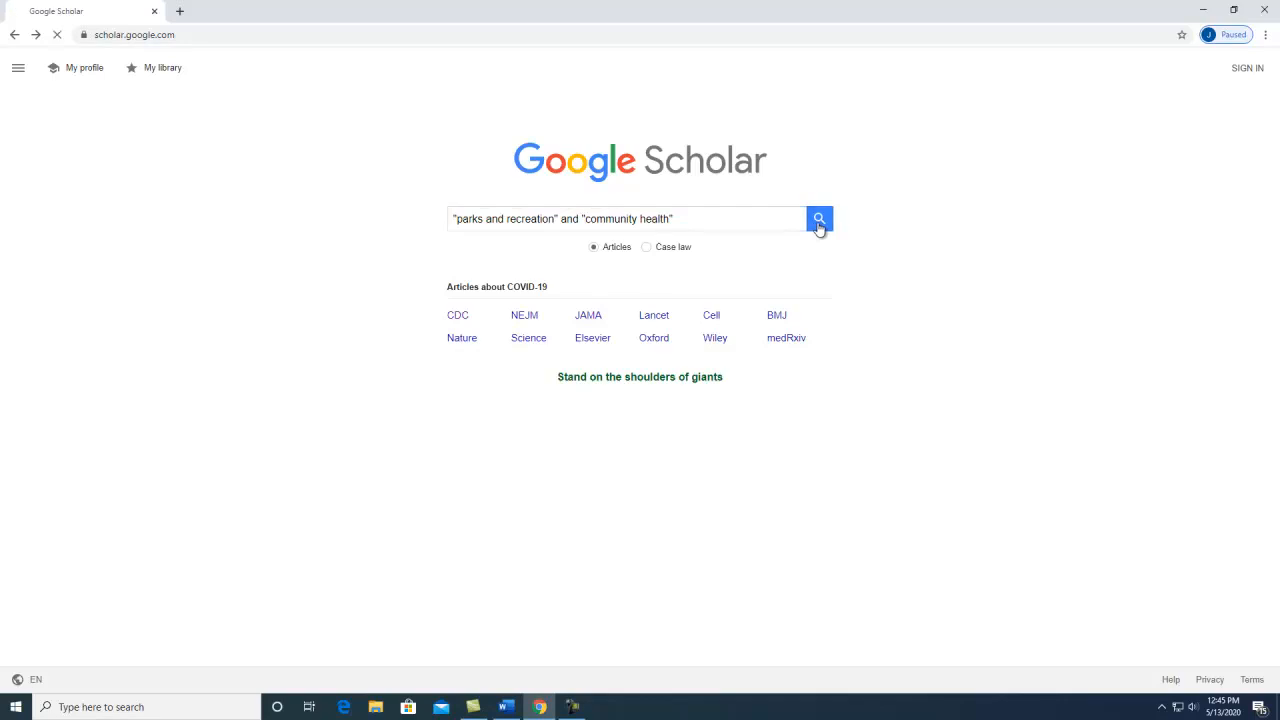
Restrict the two-phrase results to a 2010–2020 custom date range (about 4,170 articles)
{"action": "left_click", "coordinate": [819, 218]}
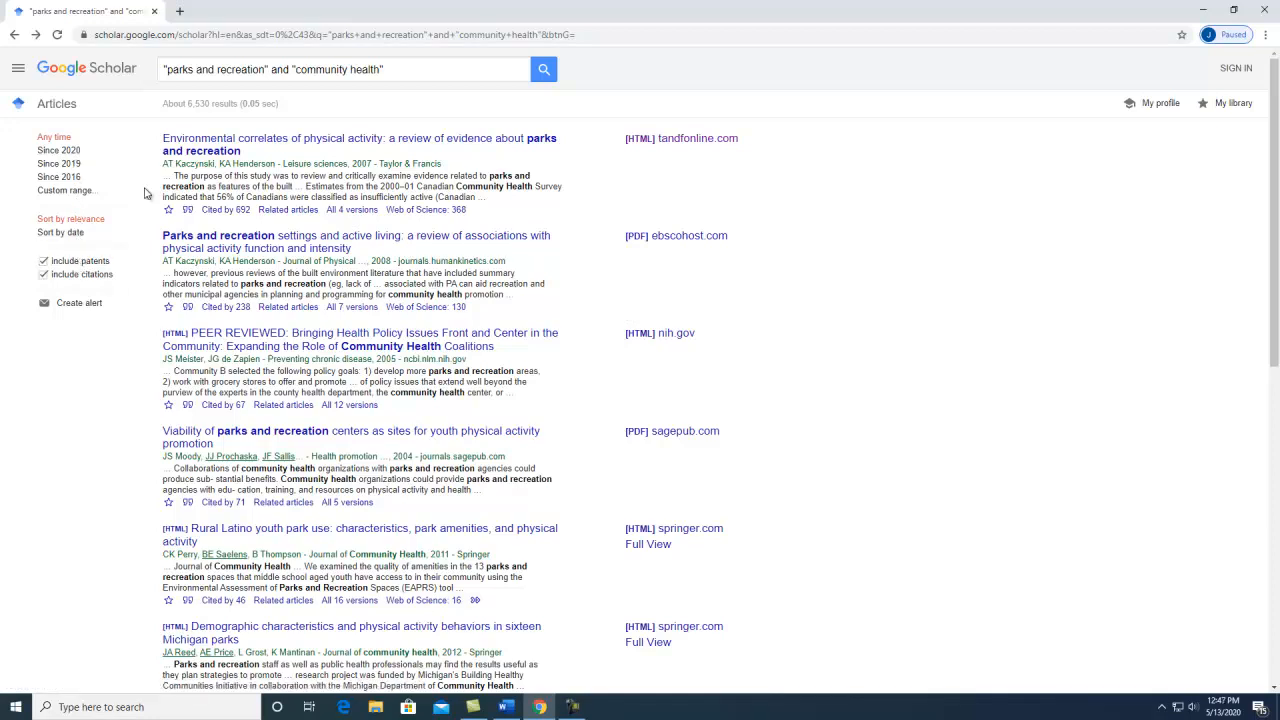
{"action": "mouse_move", "coordinate": [58, 164]}
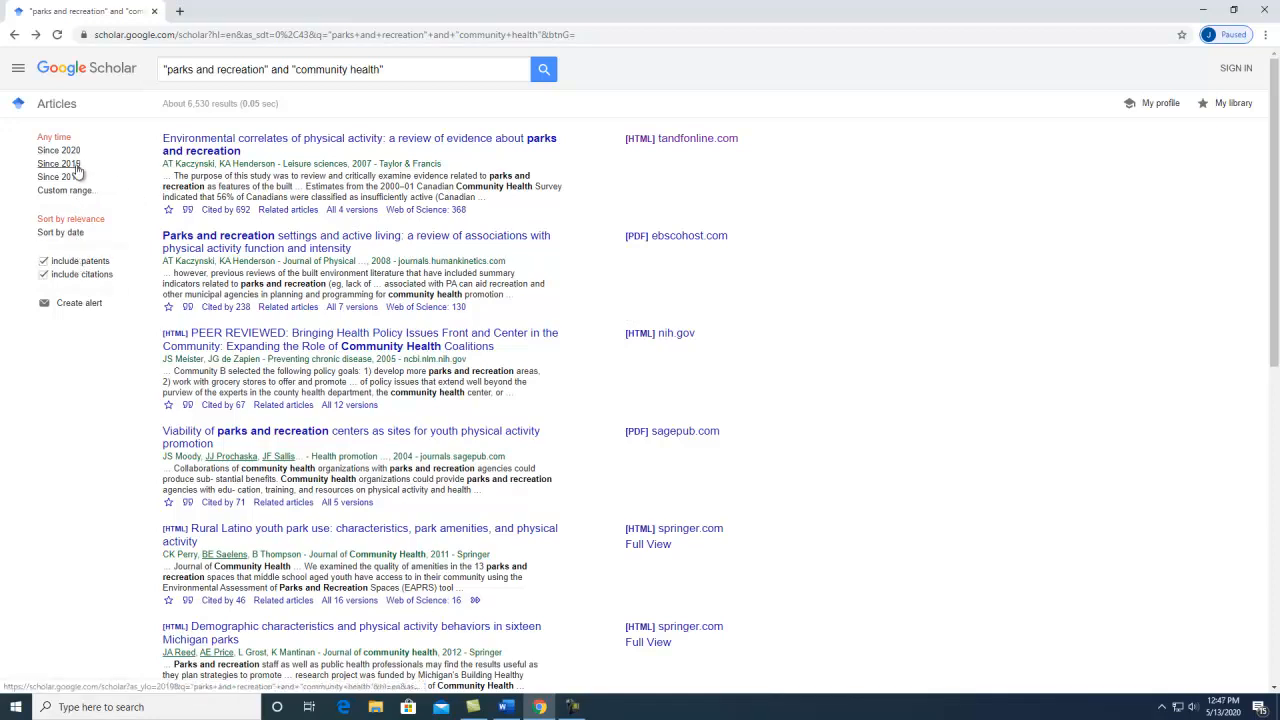
{"action": "left_click", "coordinate": [64, 190]}
{"action": "type", "text": "2010"}
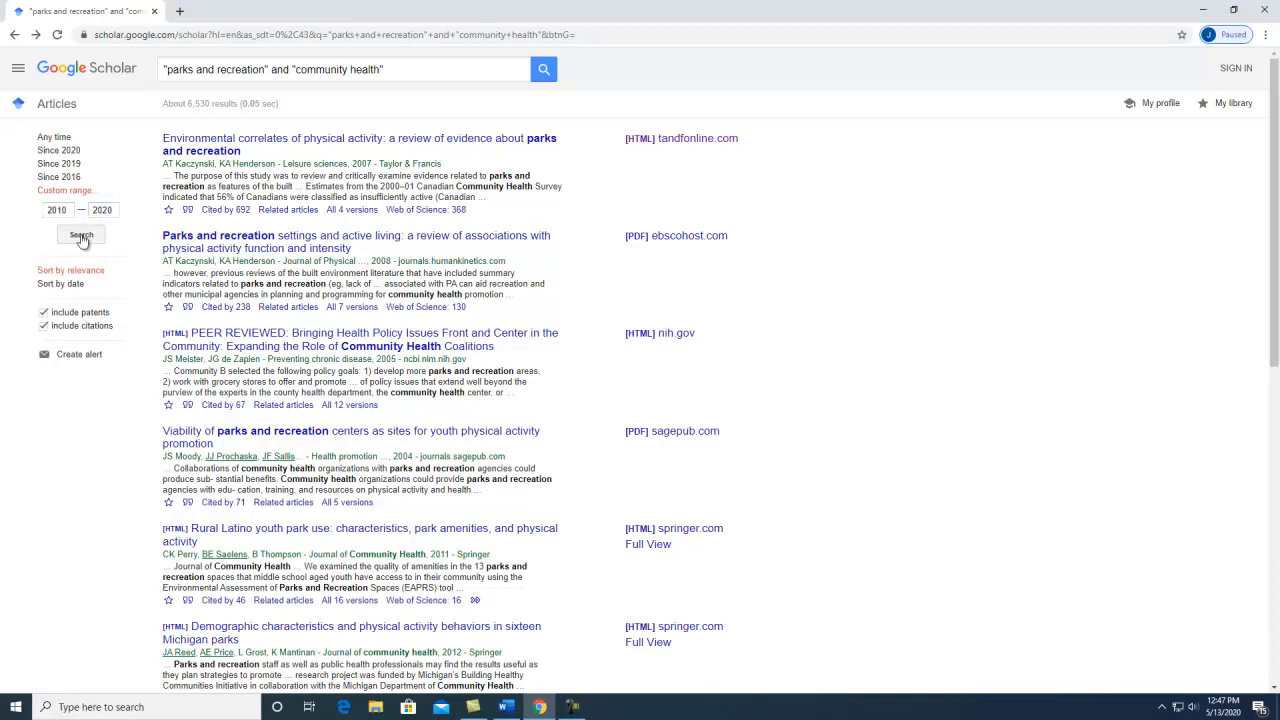
{"action": "left_click", "coordinate": [81, 234]}
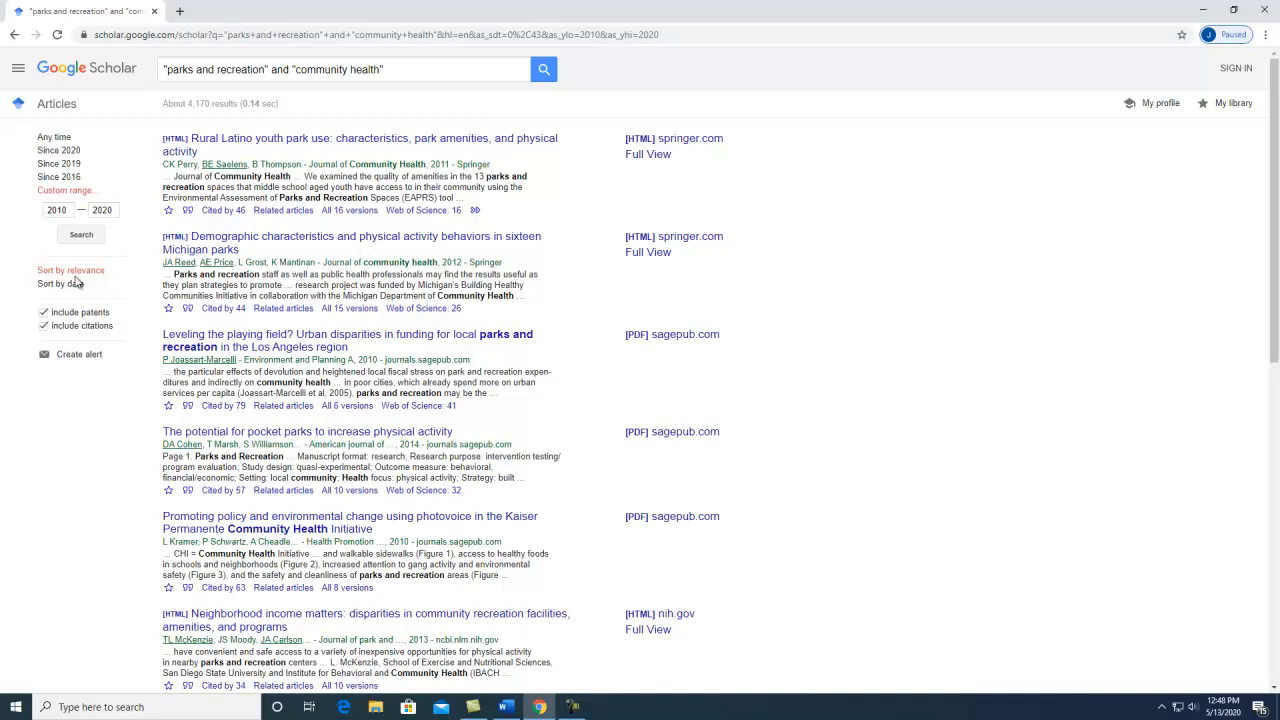
Switch the results back to Any time, showing about 6,530 articles
{"action": "left_click", "coordinate": [60, 284]}
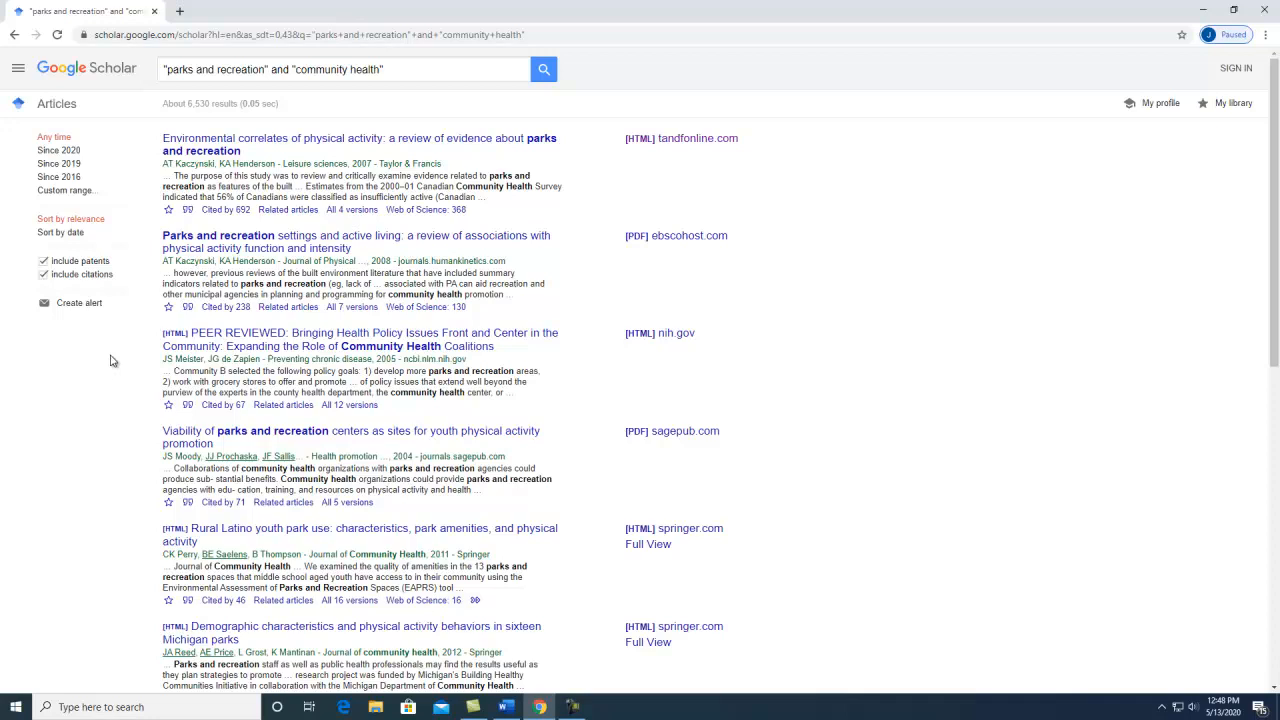
{"action": "mouse_move", "coordinate": [287, 210]}
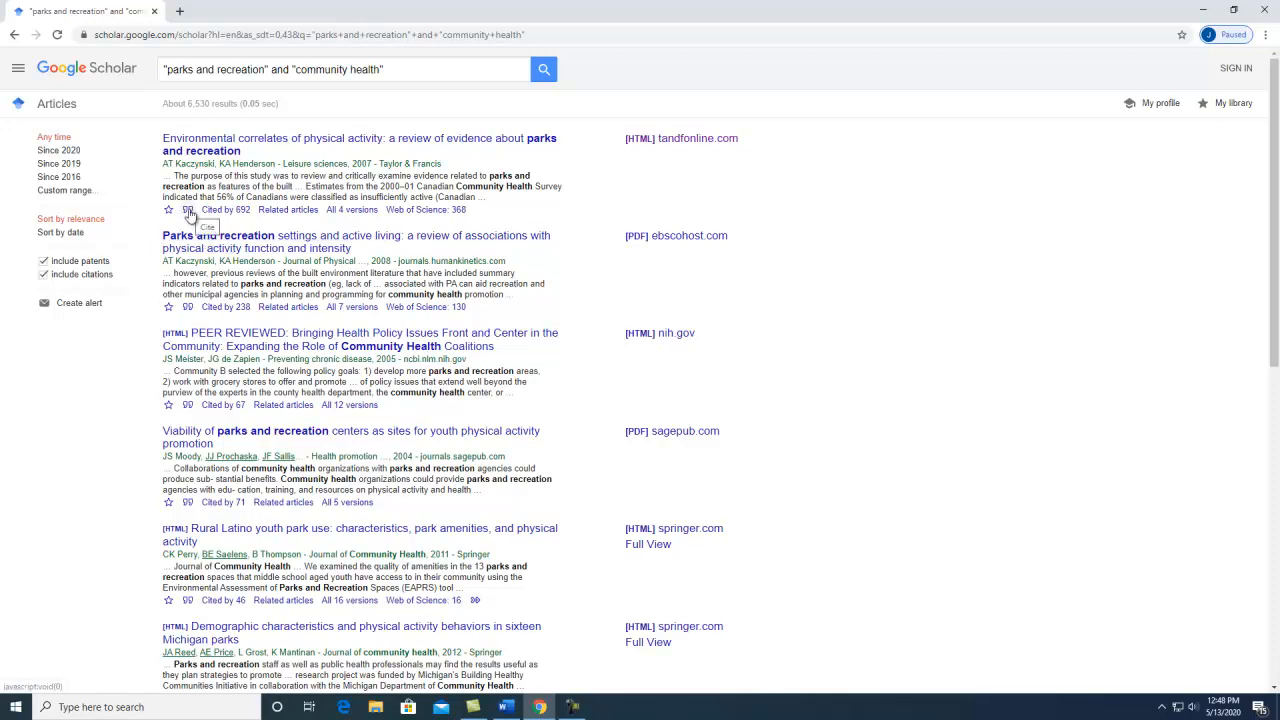
Select the first result's MLA citation from the Cite dialog, then close it
{"action": "left_click", "coordinate": [187, 210]}
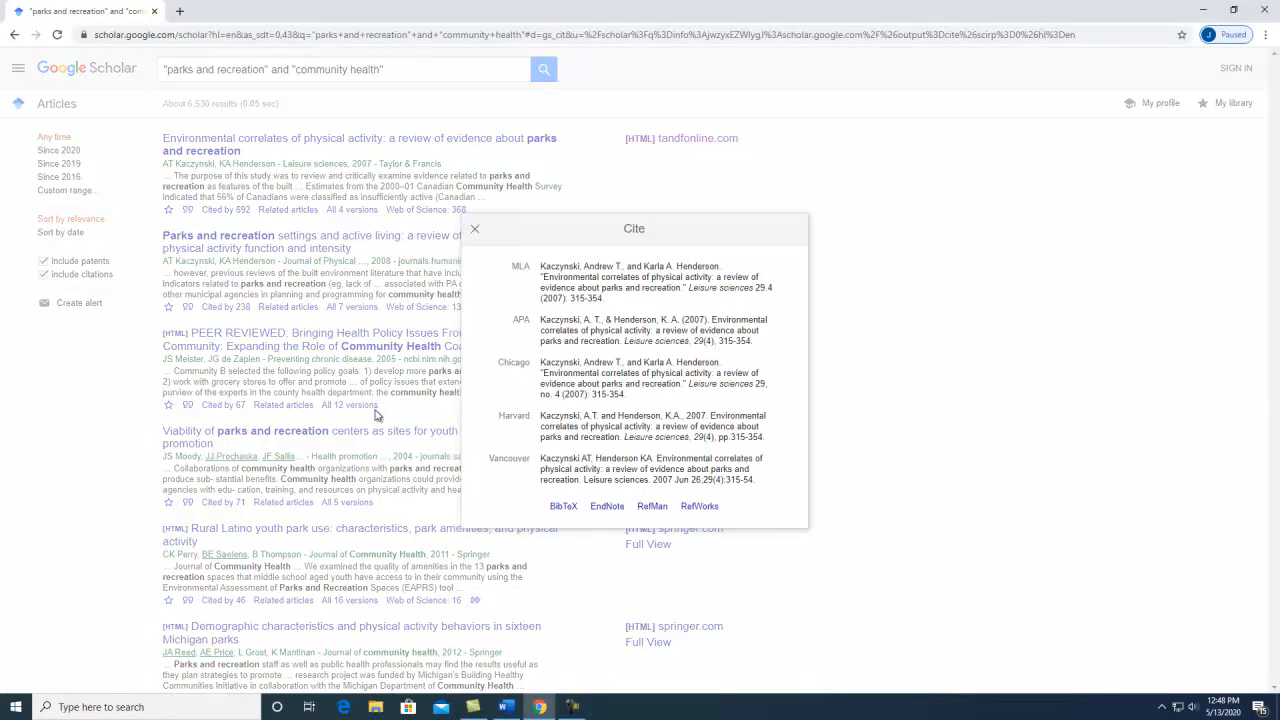
{"action": "mouse_move", "coordinate": [545, 357]}
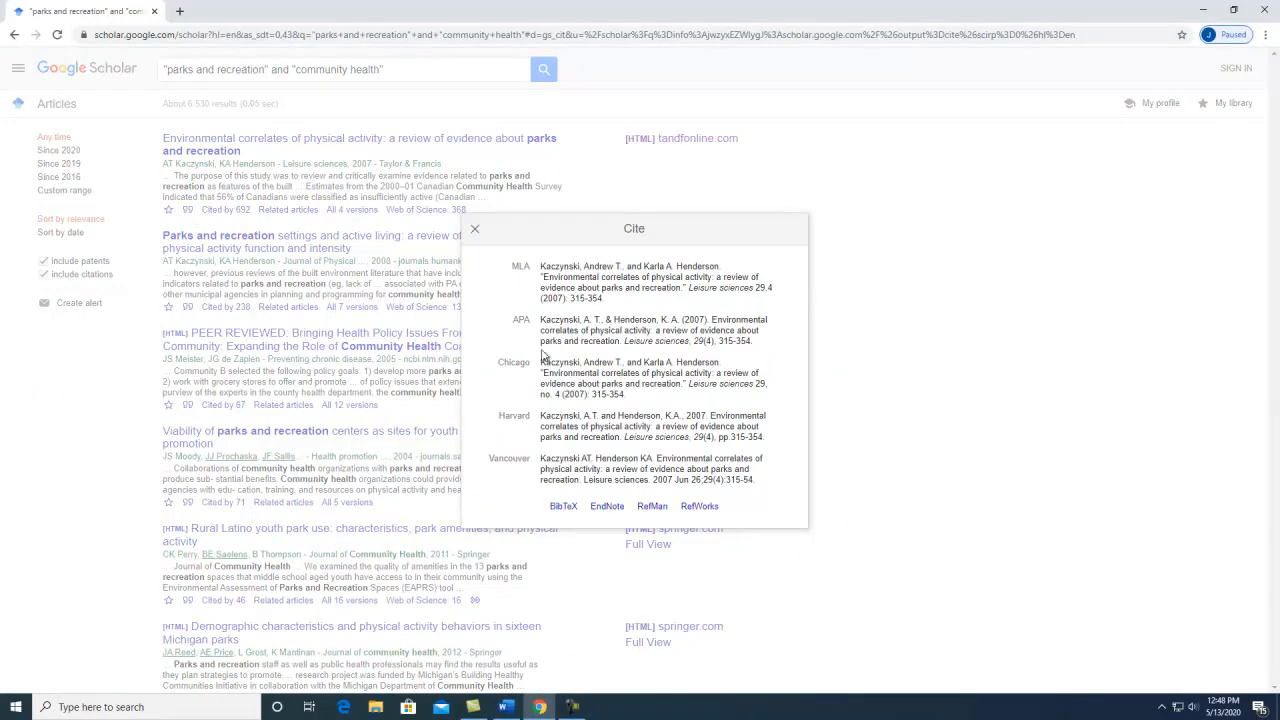
{"action": "triple_click", "coordinate": [650, 330]}
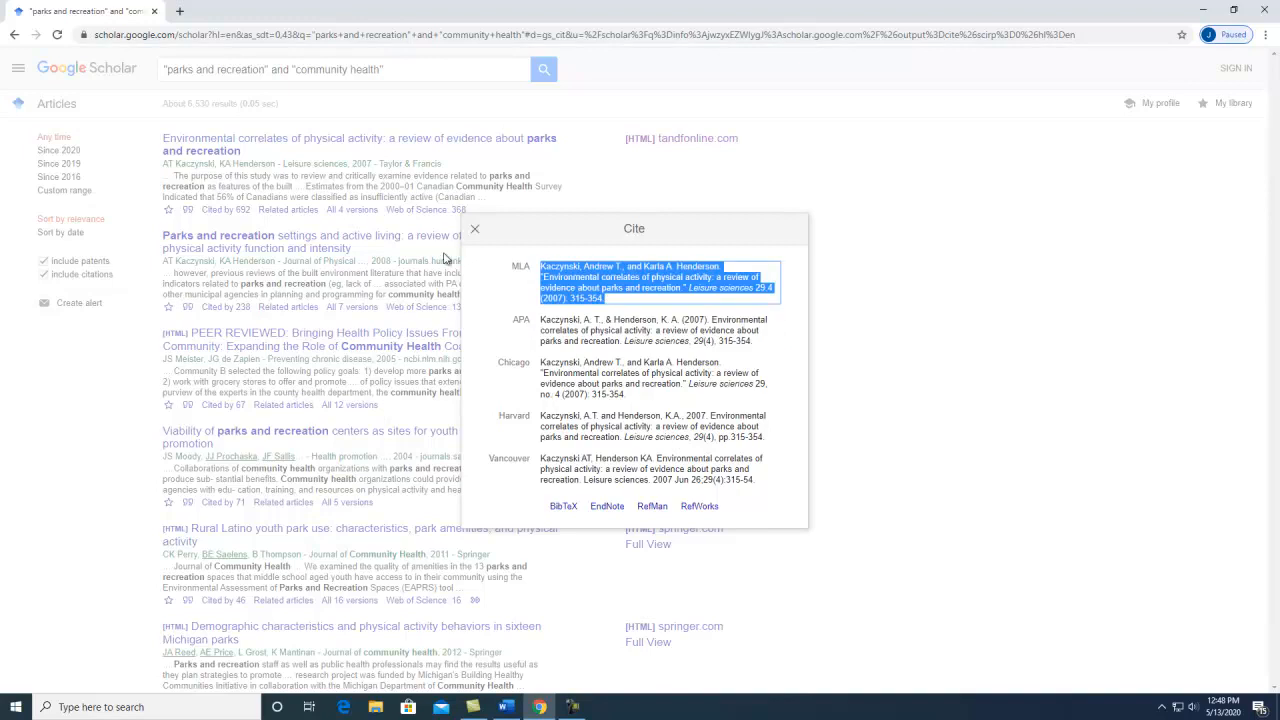
{"action": "left_click", "coordinate": [475, 229]}
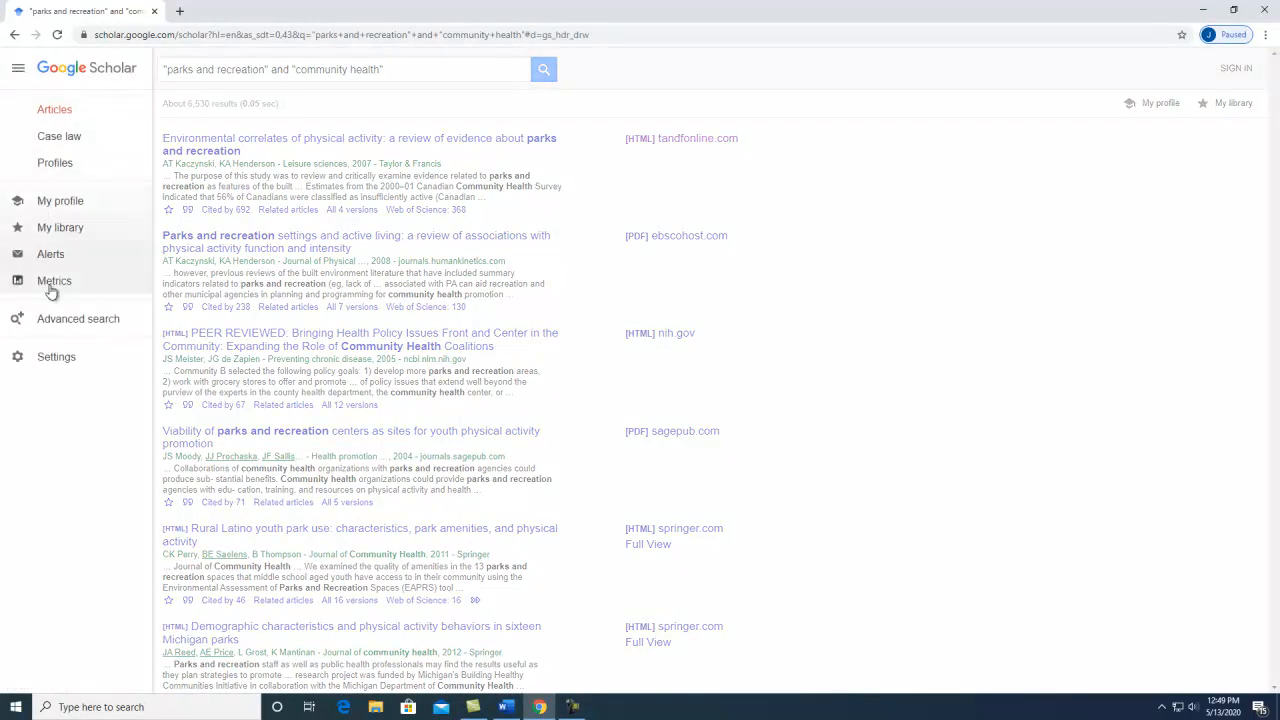
{"action": "mouse_move", "coordinate": [57, 327]}
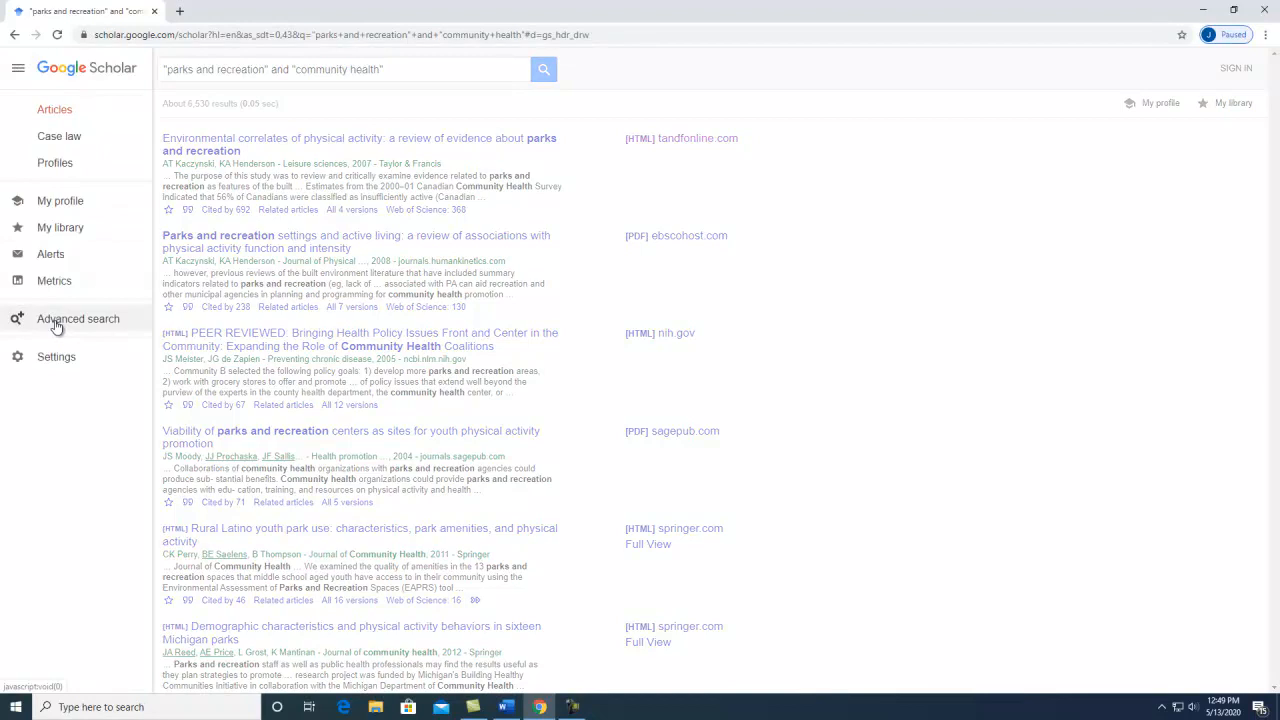
View Advanced search, then go to Scholar Settings from the main menu
{"action": "left_click", "coordinate": [78, 318]}
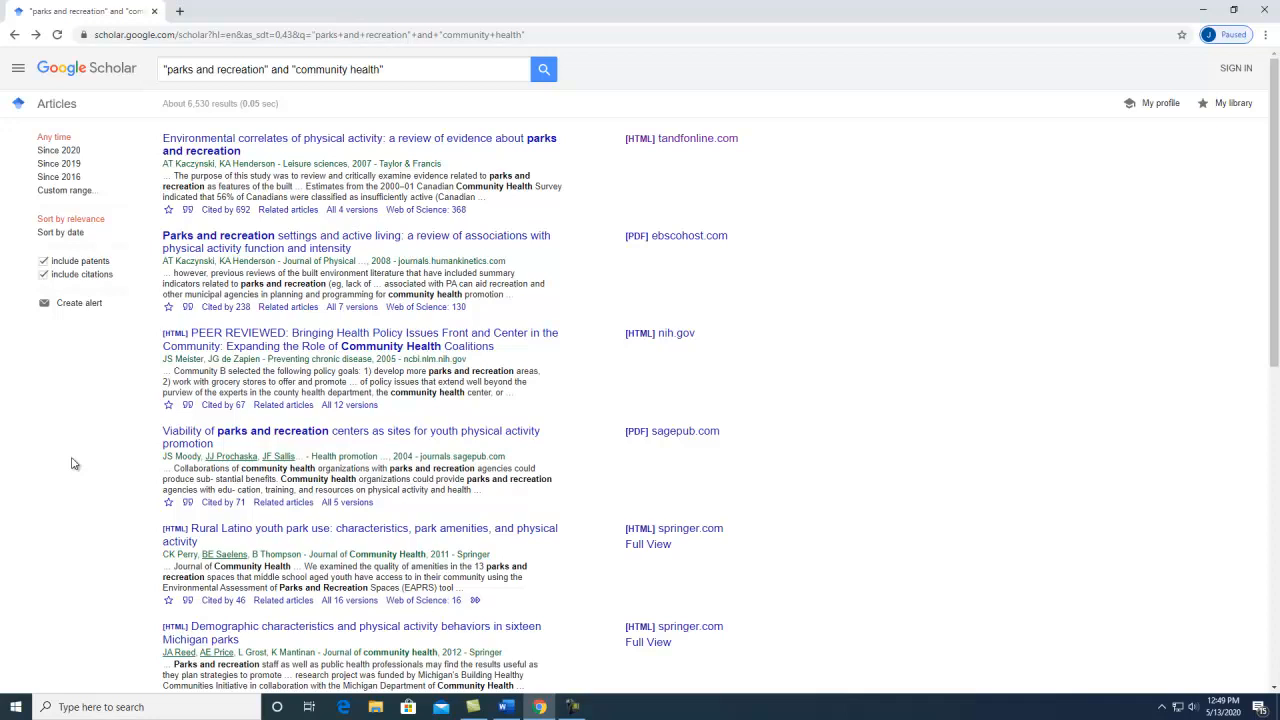
{"action": "left_click", "coordinate": [18, 68]}
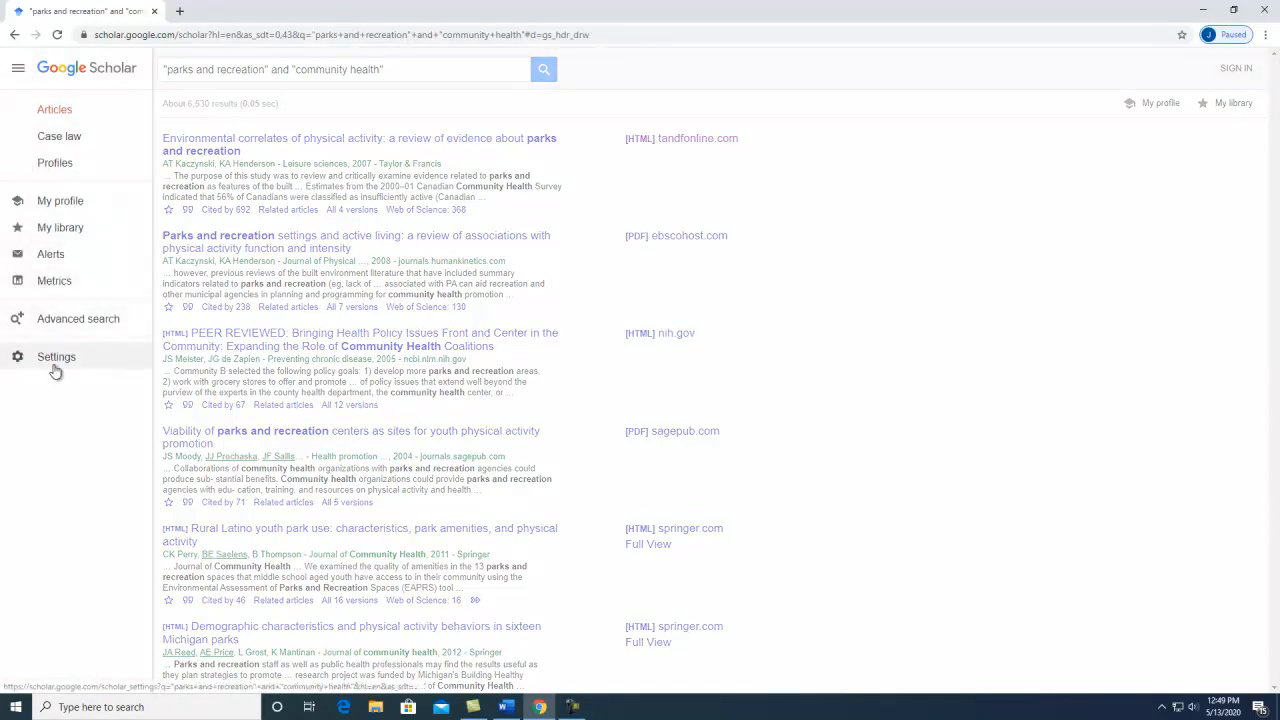
{"action": "left_click", "coordinate": [56, 357]}
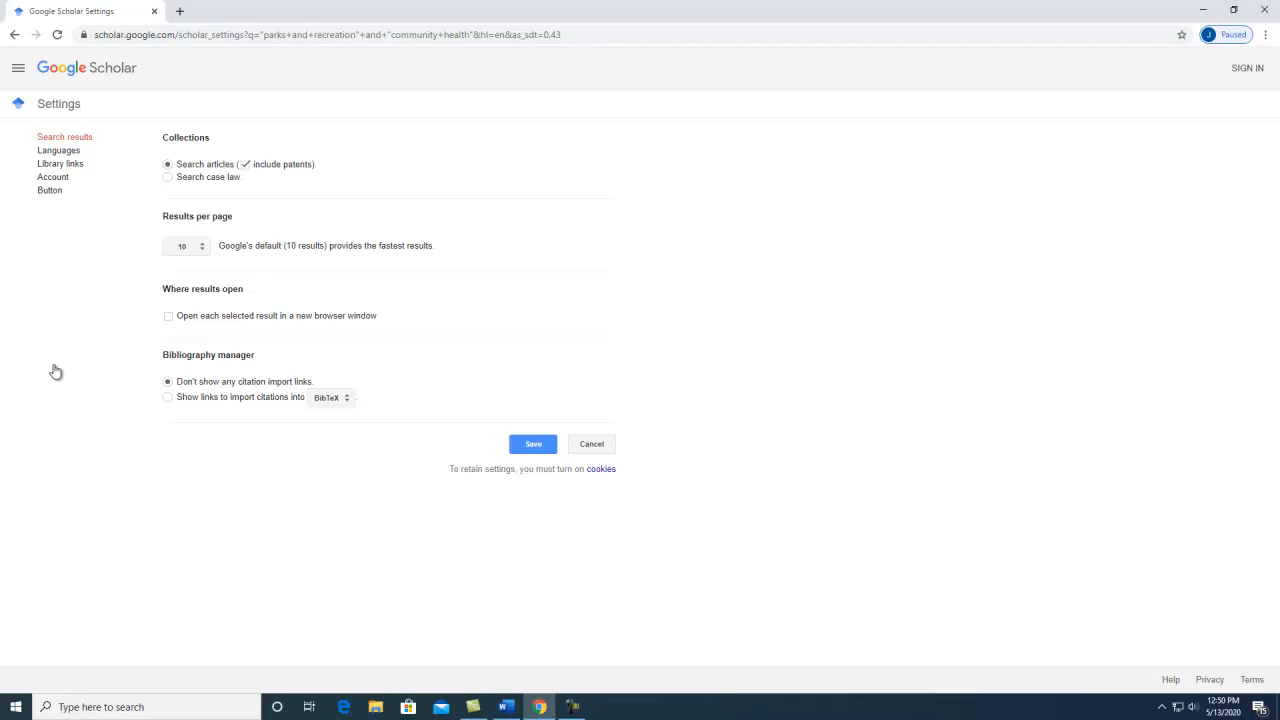
Save Library links with UNIVERSITY OF MEMPHIS - ProQuest Fulltext checked
{"action": "left_click", "coordinate": [60, 163]}
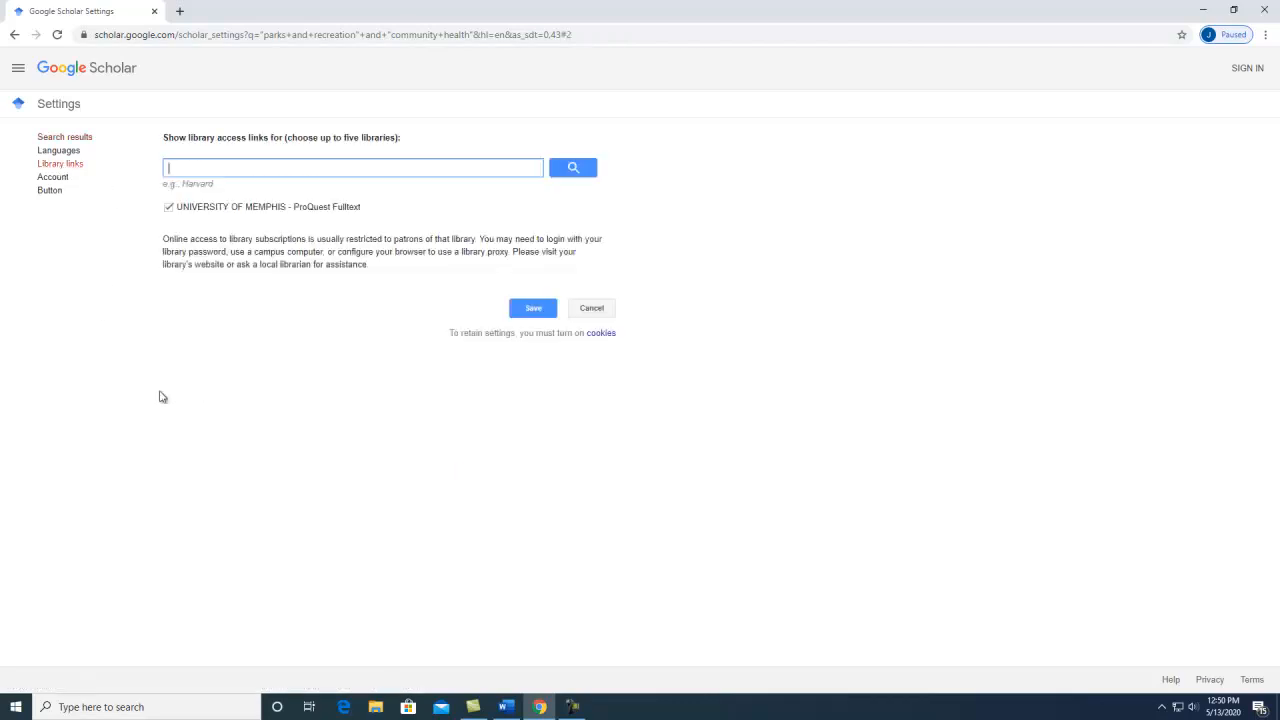
{"action": "left_click", "coordinate": [168, 207]}
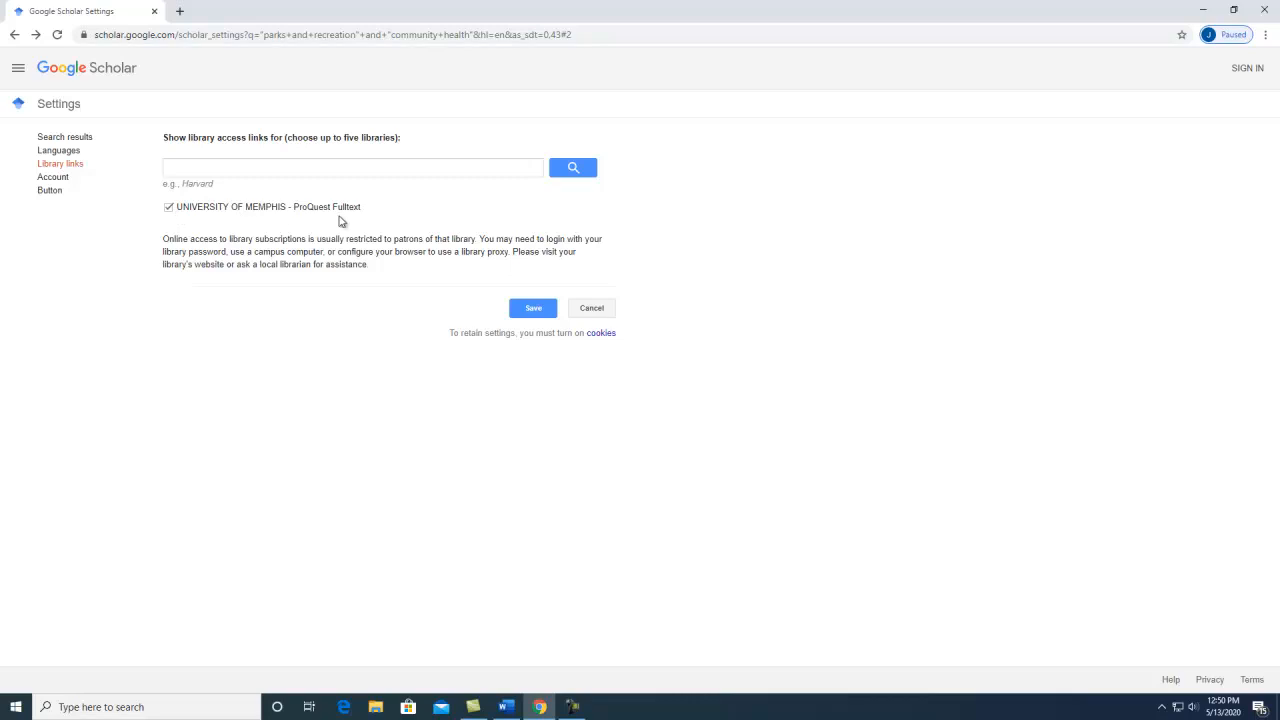
{"action": "mouse_move", "coordinate": [336, 347]}
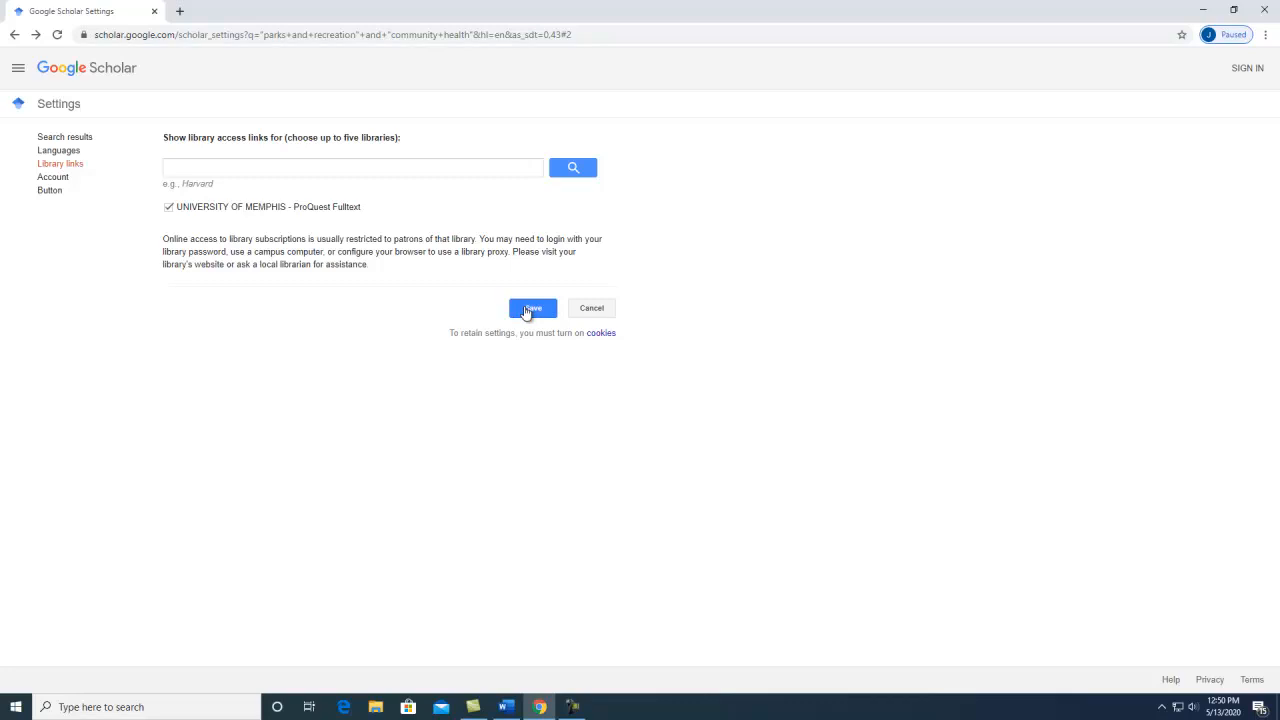
{"action": "left_click", "coordinate": [531, 308]}
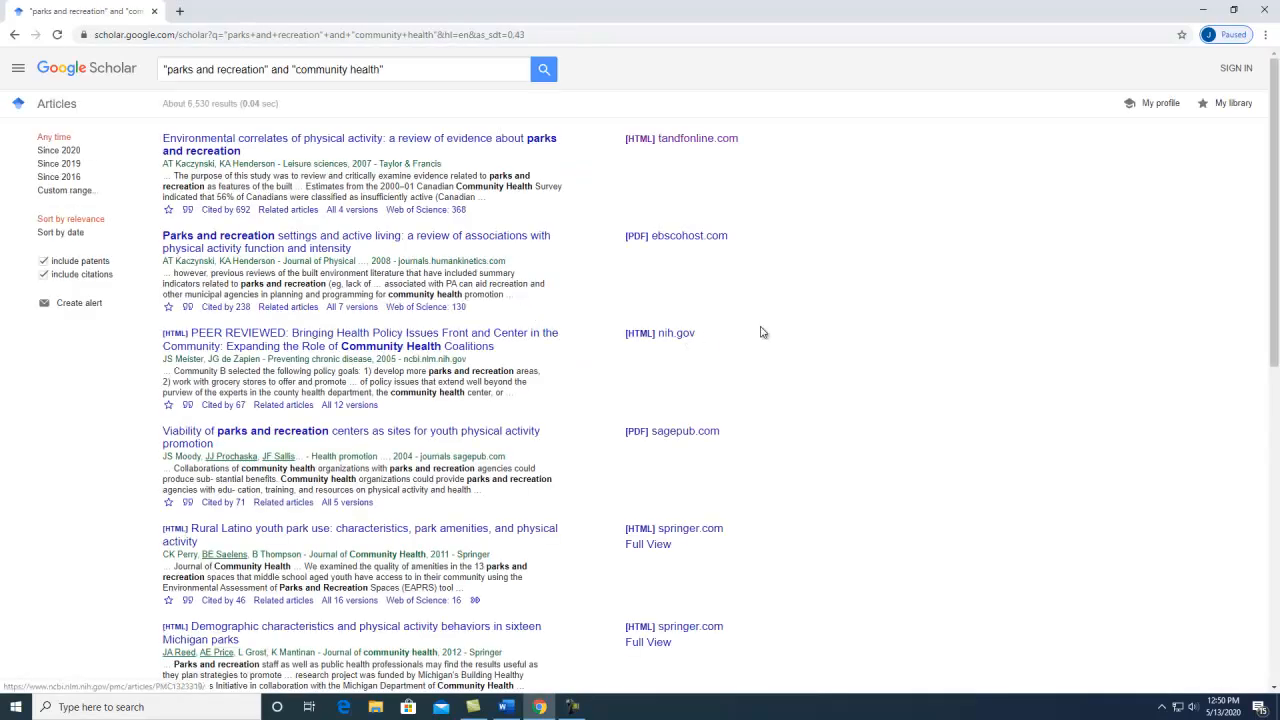